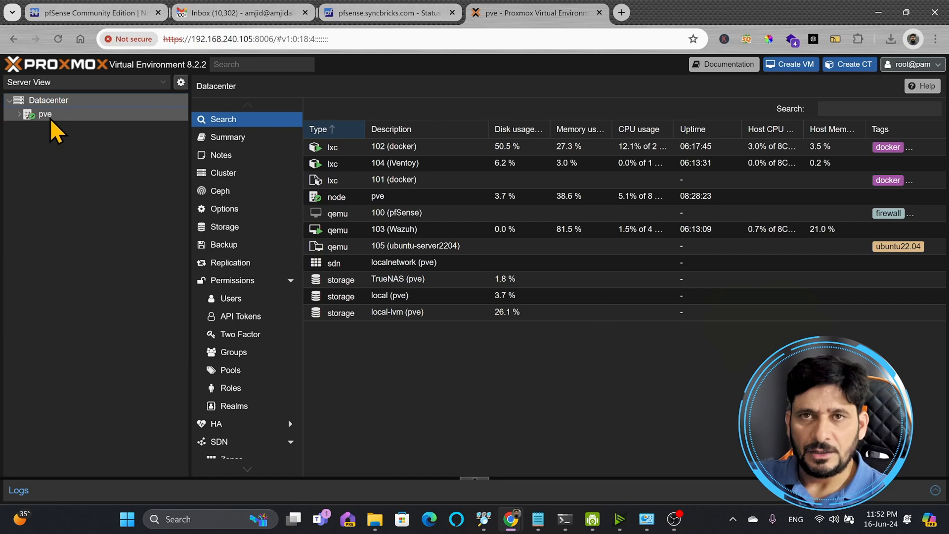
Step: Expand node pve, open the localnetwork zone, select VNet vmbr1, and select the server IP in the URL
left_click(38, 114)
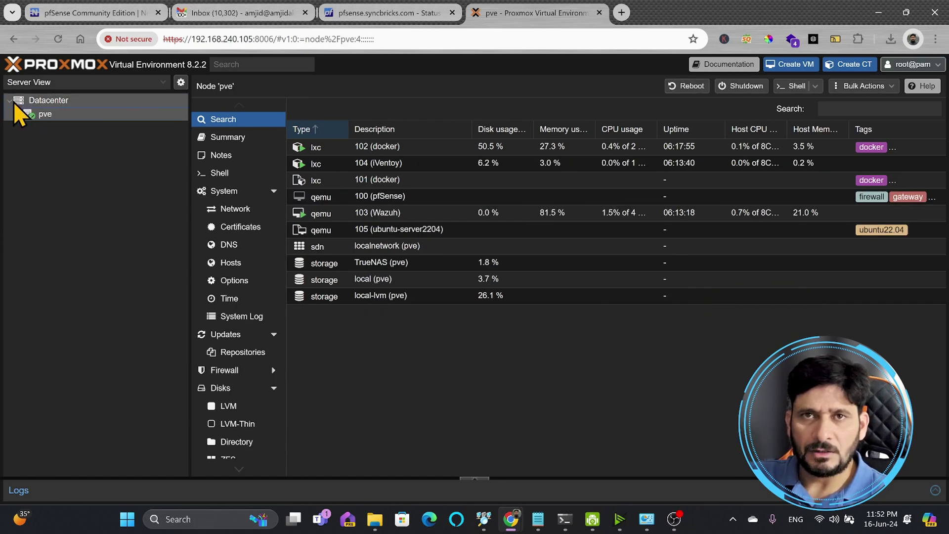
left_click(18, 115)
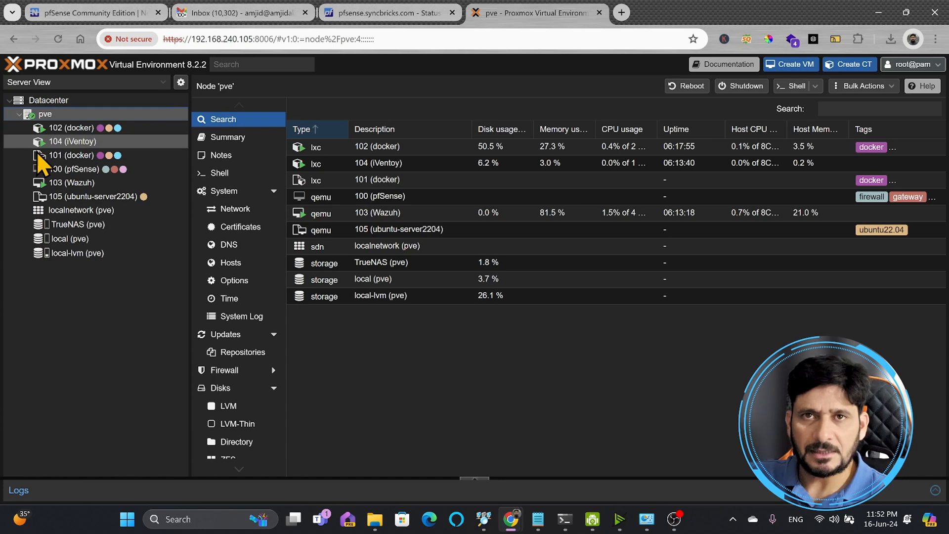
mouse_move(80, 138)
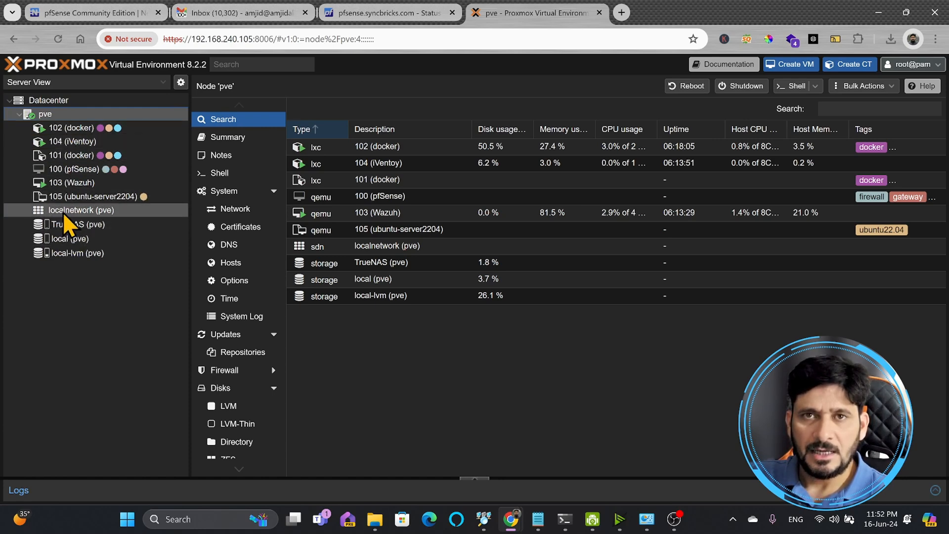
left_click(80, 210)
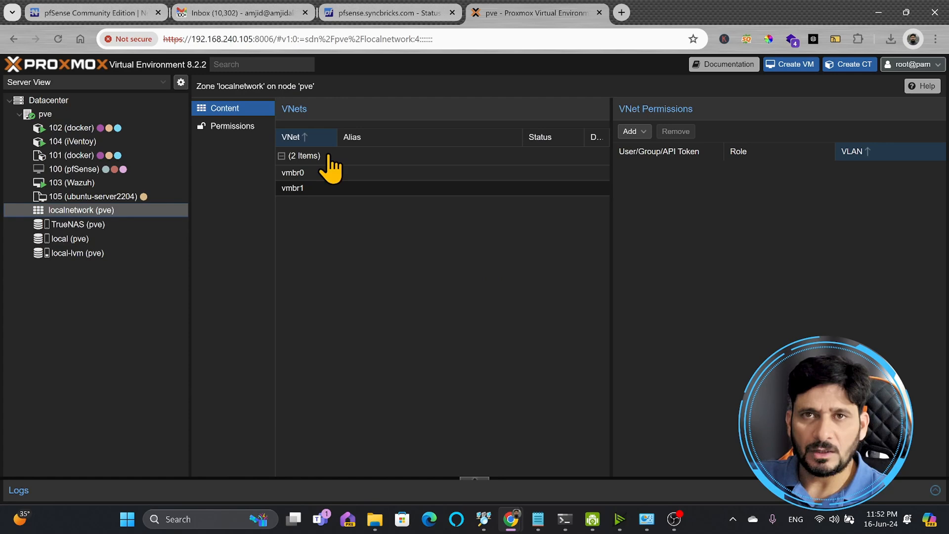
left_click(314, 188)
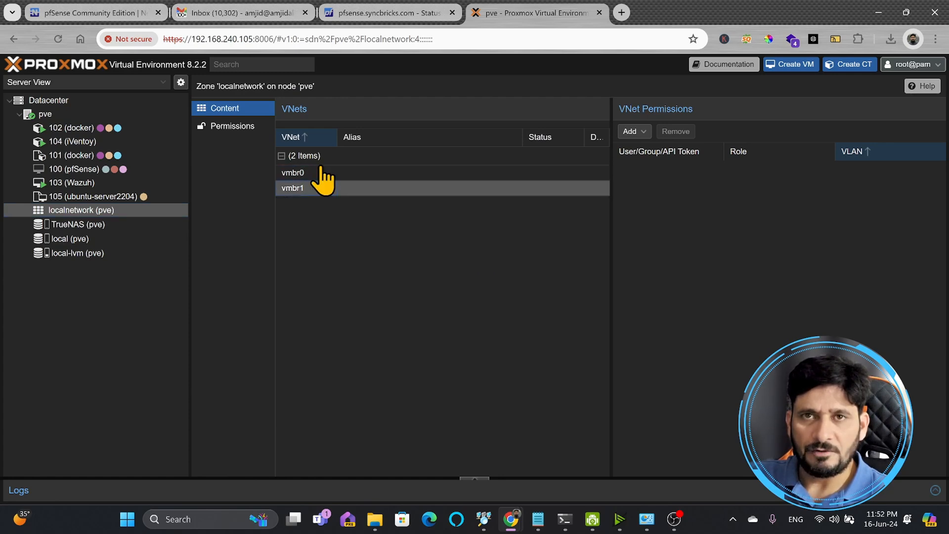
mouse_move(179, 173)
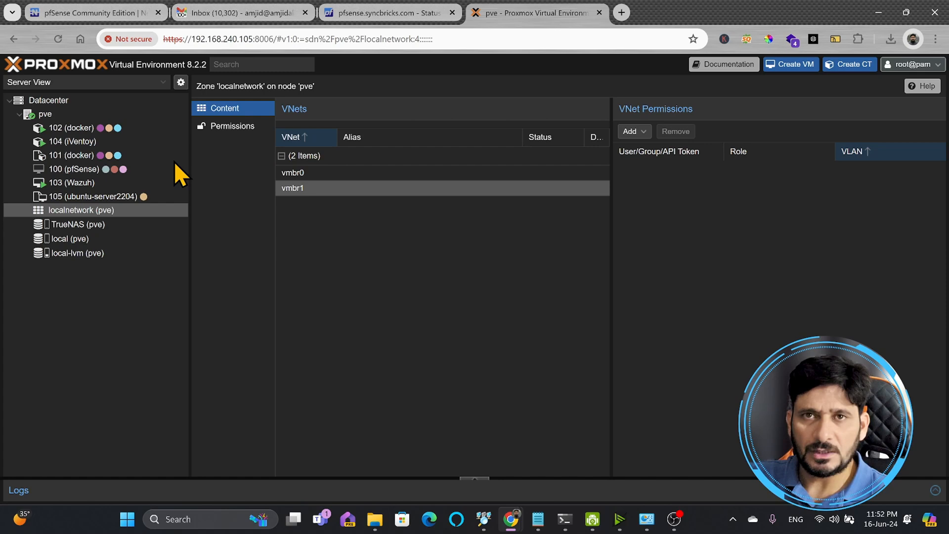
mouse_move(302, 193)
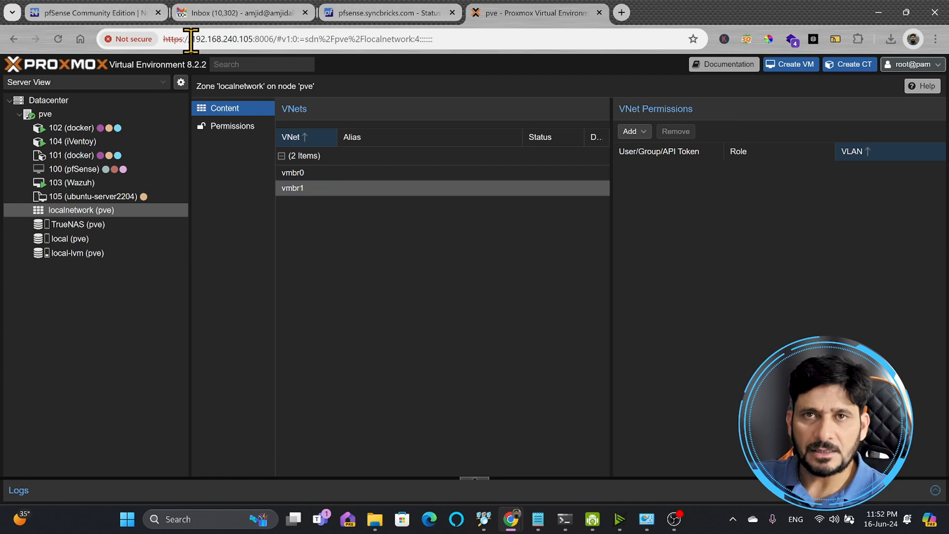
double_click(222, 39)
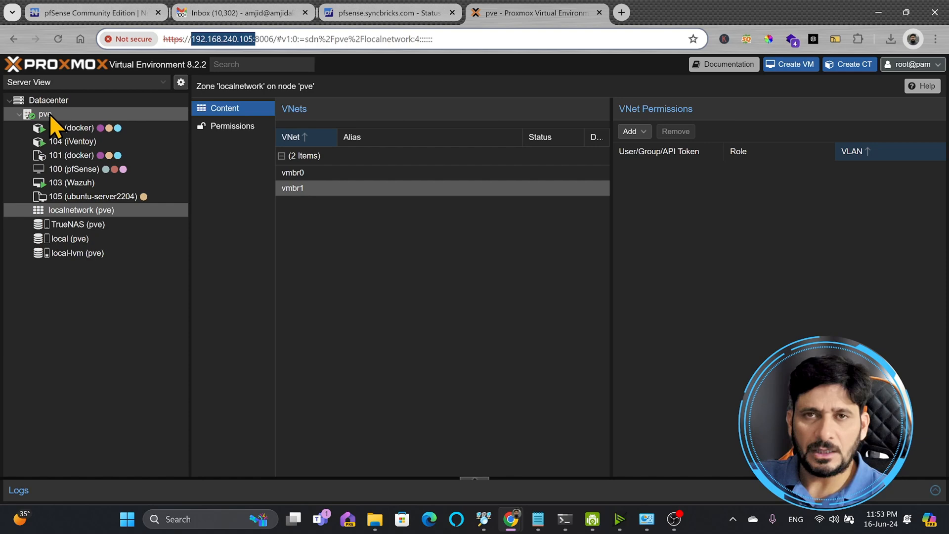
Step: Open pve's network list and review vmbr1's settings without changes
left_click(42, 114)
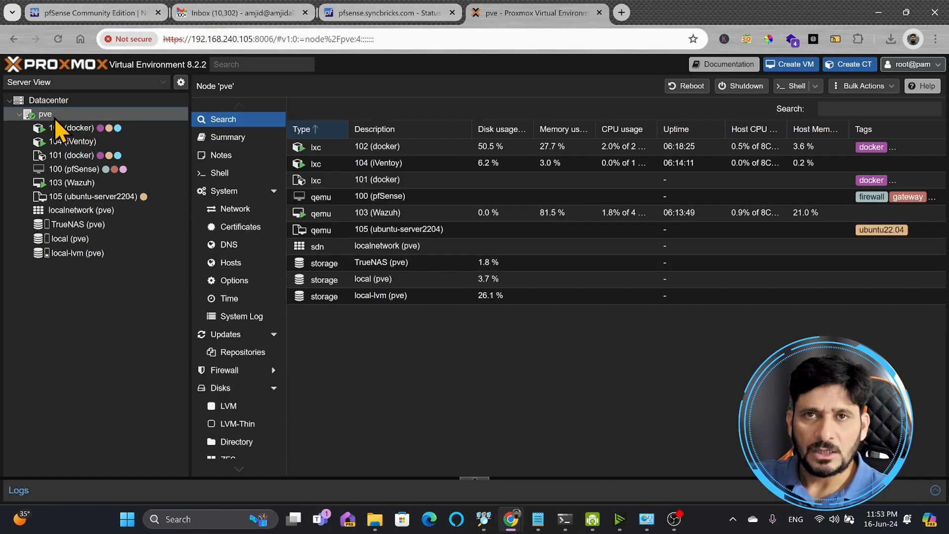
left_click(235, 209)
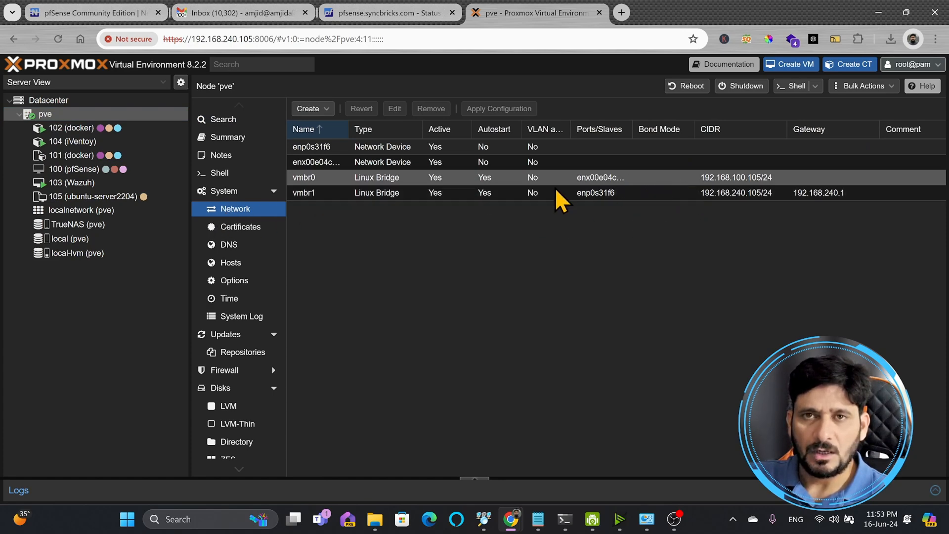
left_click(303, 178)
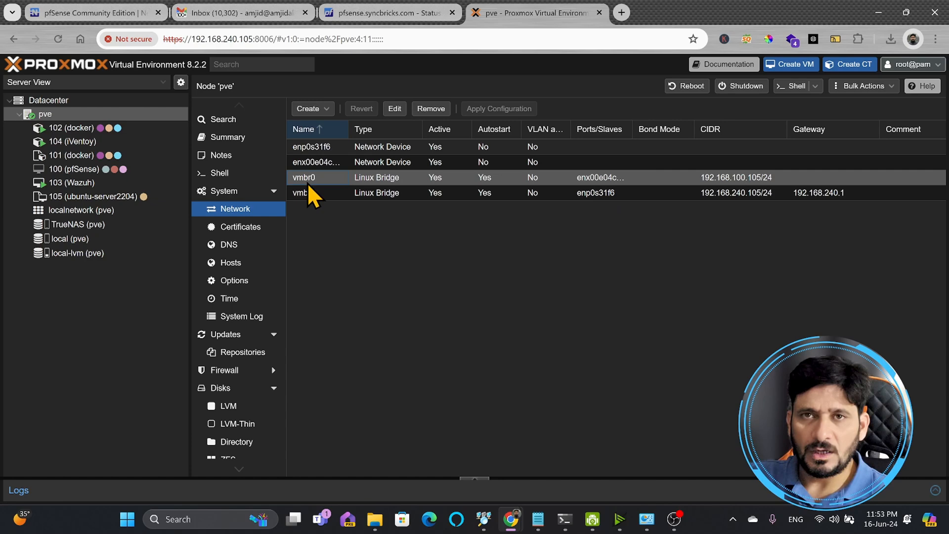
double_click(305, 193)
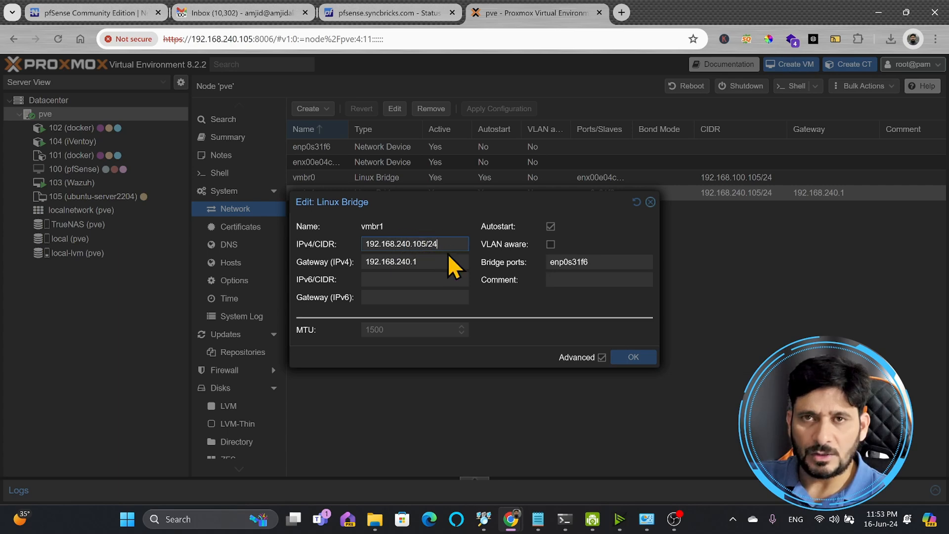
left_click(633, 357)
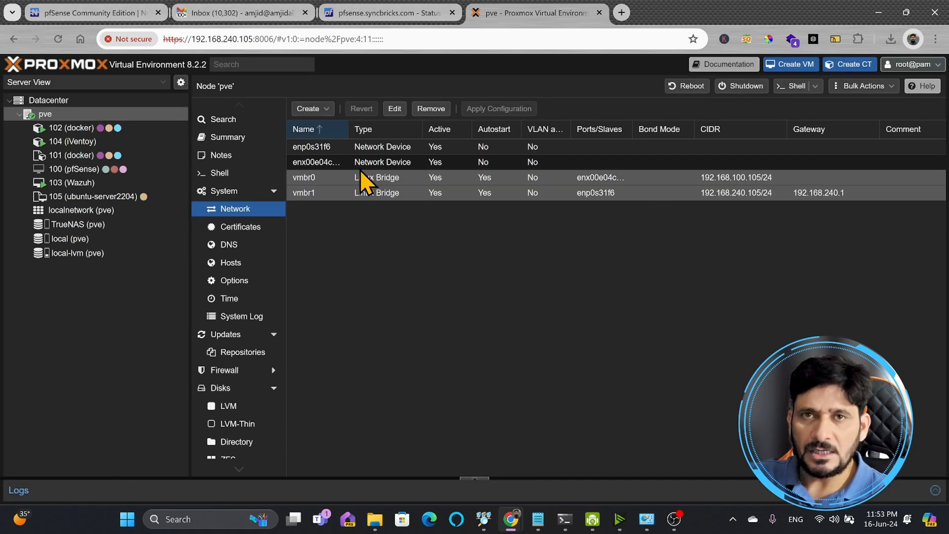
Step: Review the enp0s31f6 device settings, then reopen vmbr1's bridge settings
double_click(311, 147)
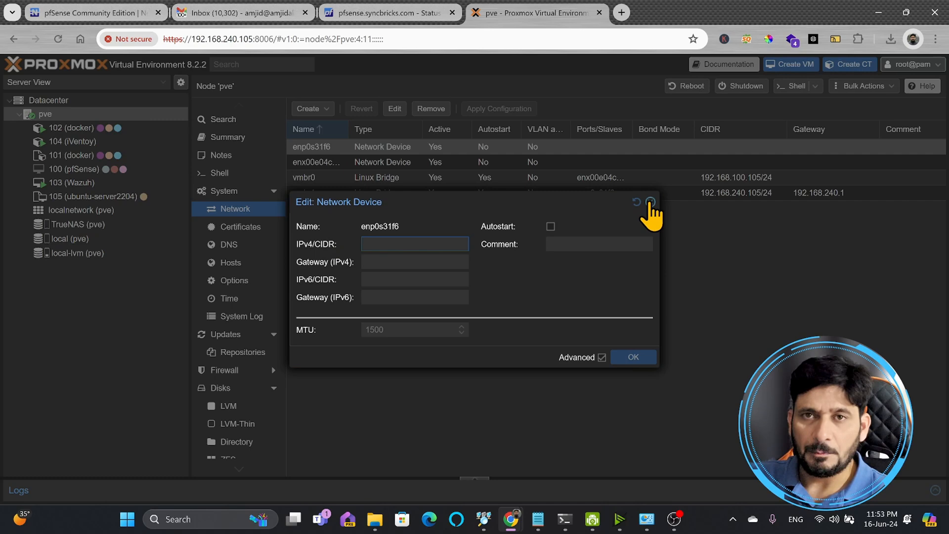
mouse_move(650, 201)
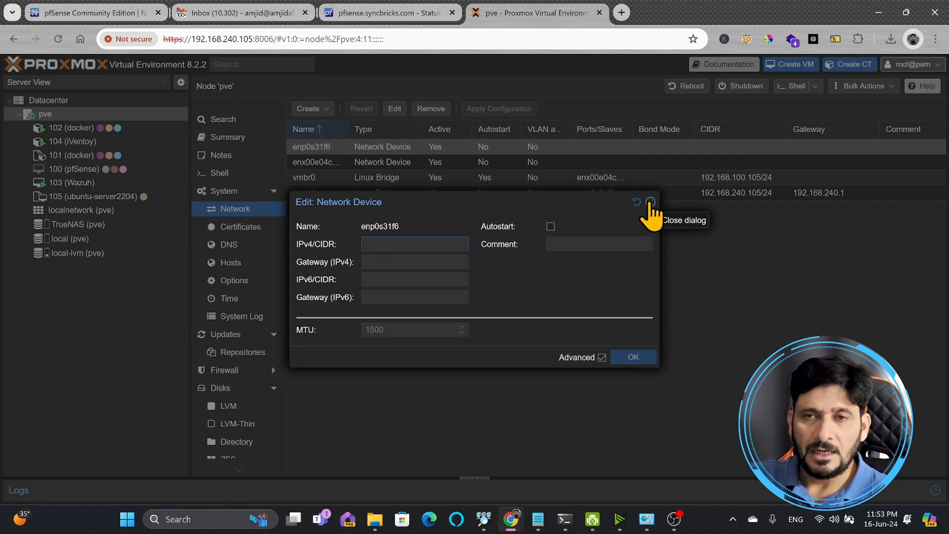
left_click(650, 202)
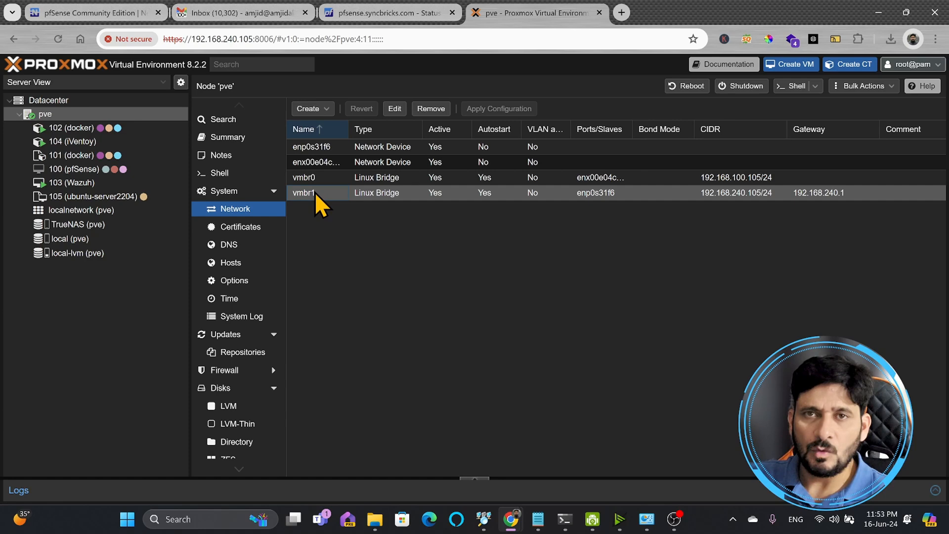
double_click(303, 192)
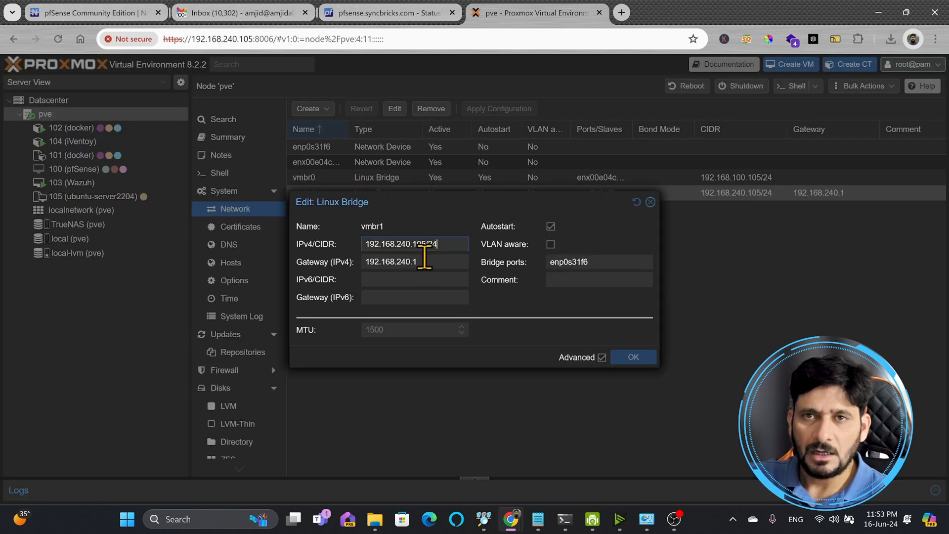
mouse_move(693, 309)
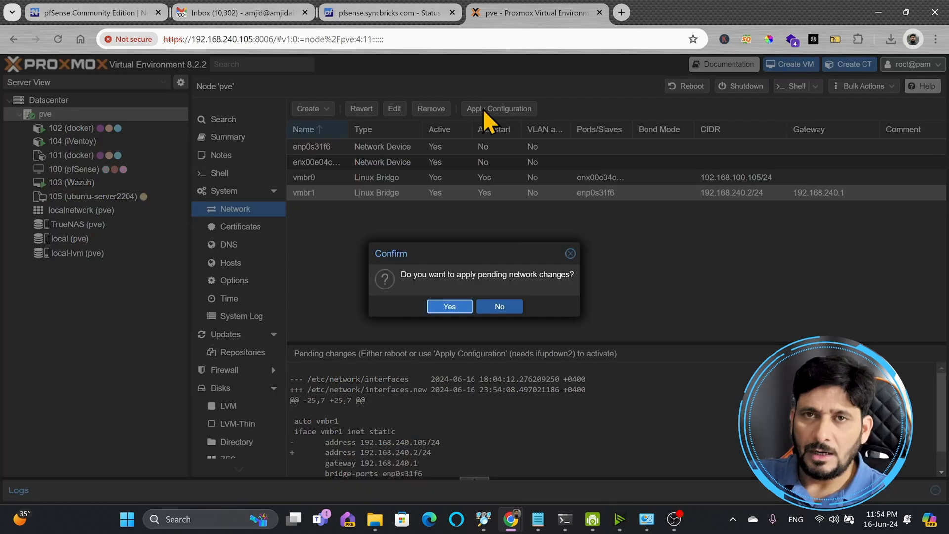
Step: Confirm applying the pending vmbr1 change to 192.168.240.2/24
left_click(449, 306)
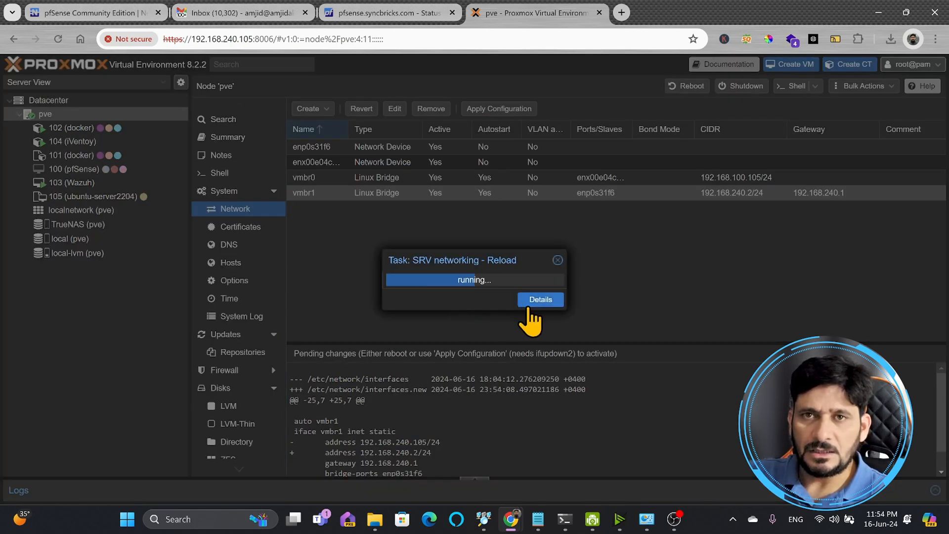
mouse_move(396, 232)
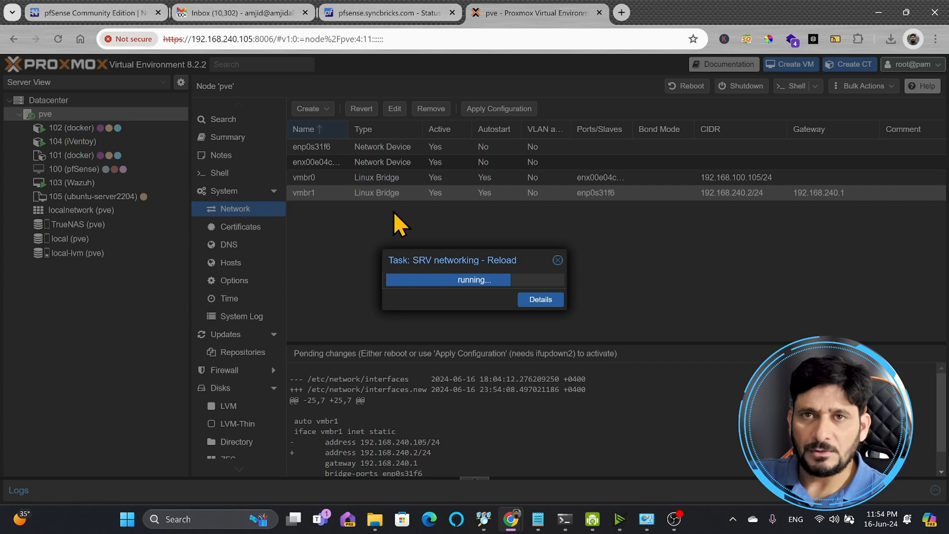
mouse_move(363, 451)
type("ping 192.168.")
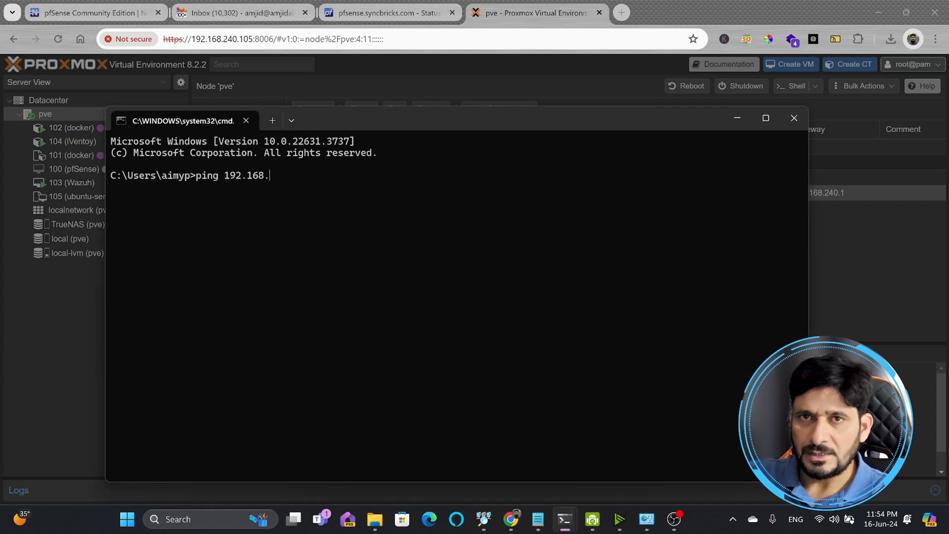
Step: Run a ping to the 192.168.240 address in Command Prompt
type("240.1056")
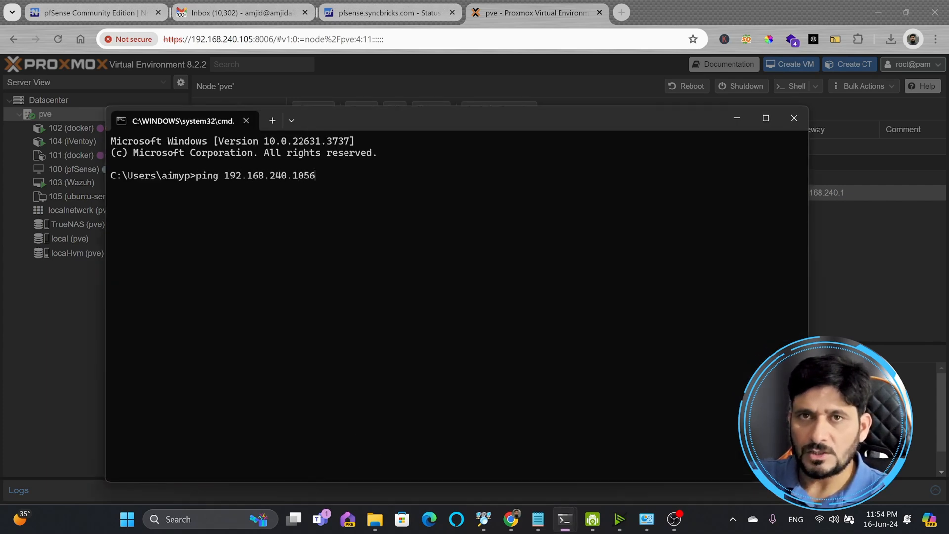
key("Enter")
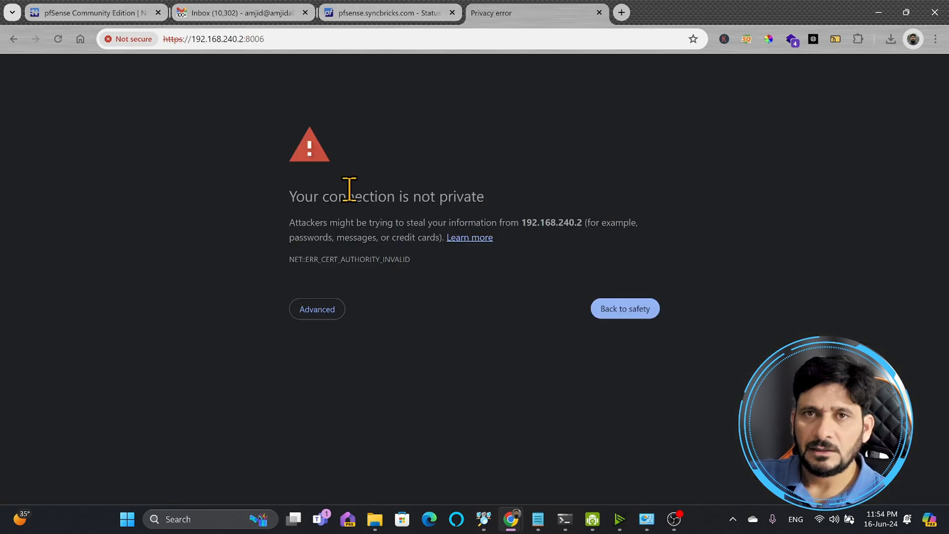
Step: Bypass the certificate warning, log in as root, and dismiss the no-subscription notice
left_click(317, 309)
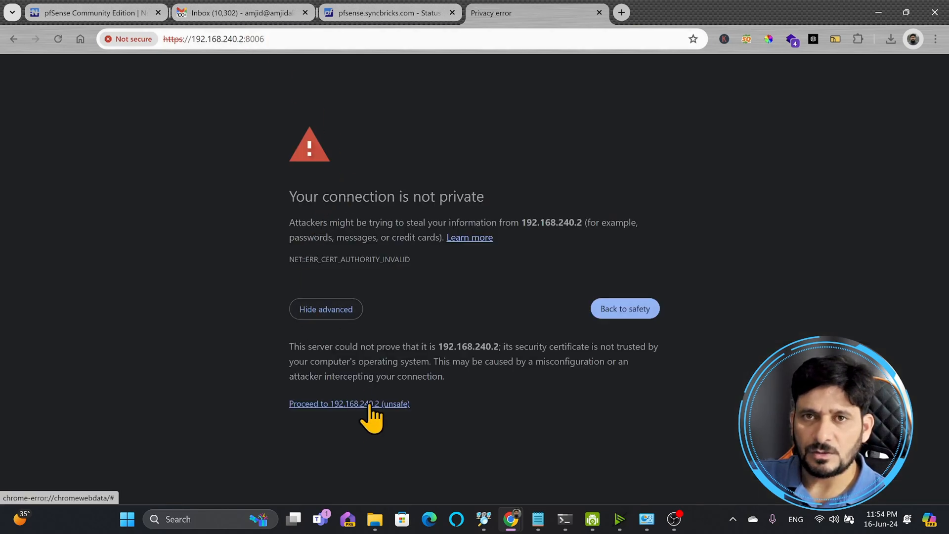
mouse_move(359, 414)
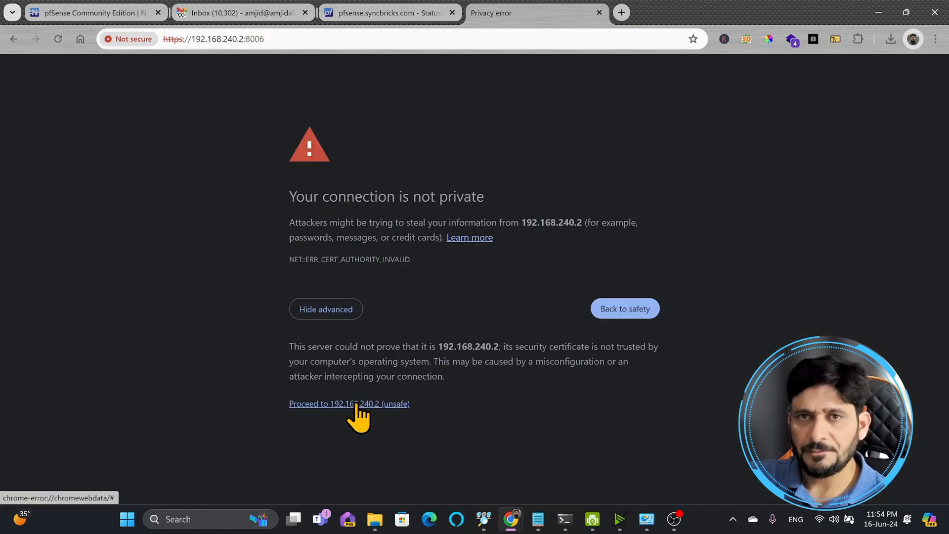
left_click(349, 404)
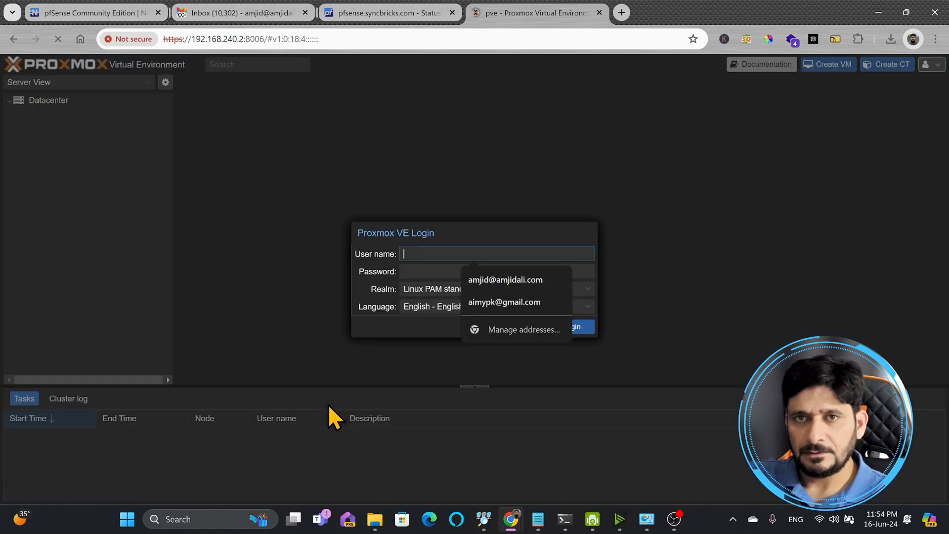
type("root")
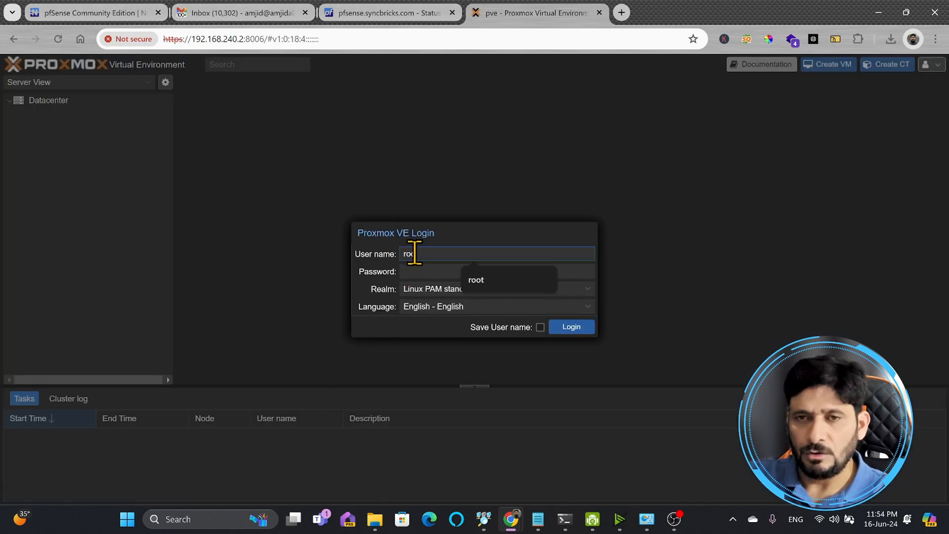
left_click(571, 326)
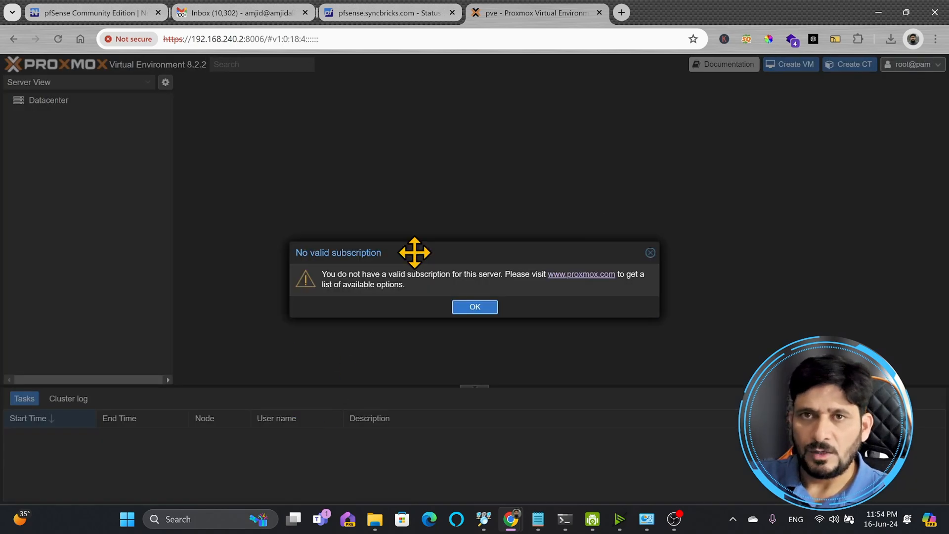
left_click(475, 306)
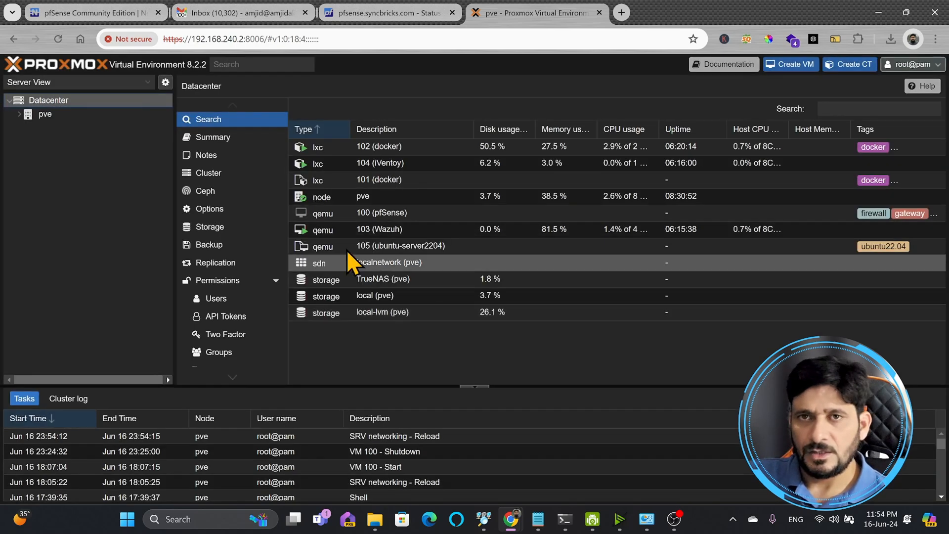
Step: Expand node pve and open its System > Network interface list
left_click(19, 115)
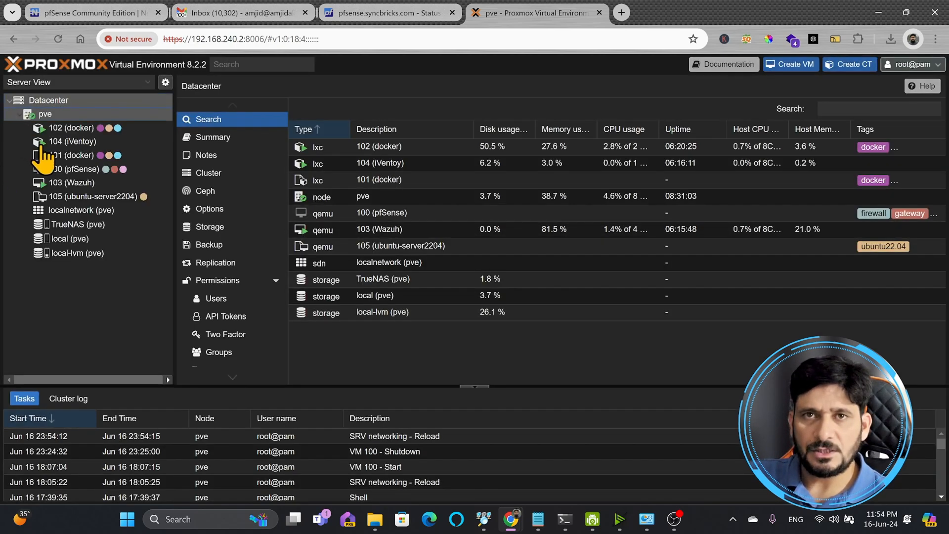
left_click(45, 114)
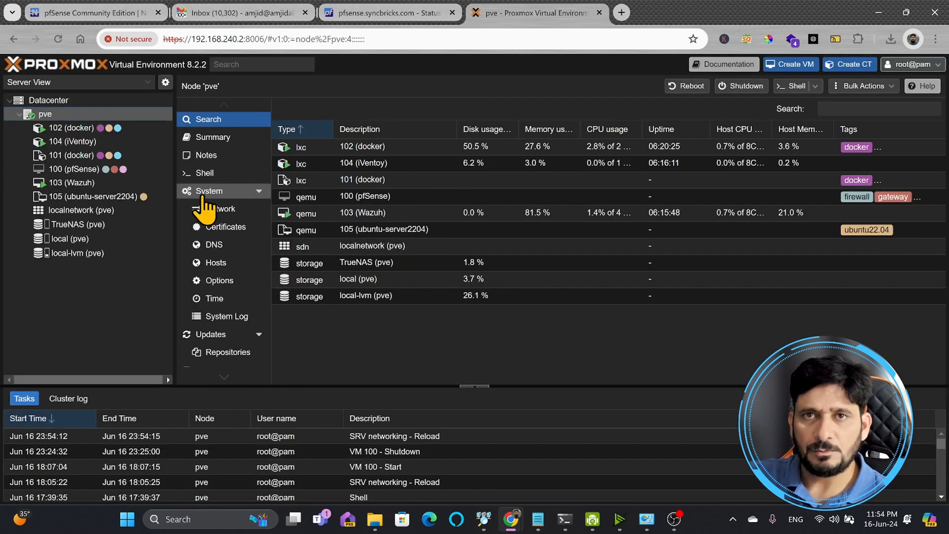
left_click(220, 208)
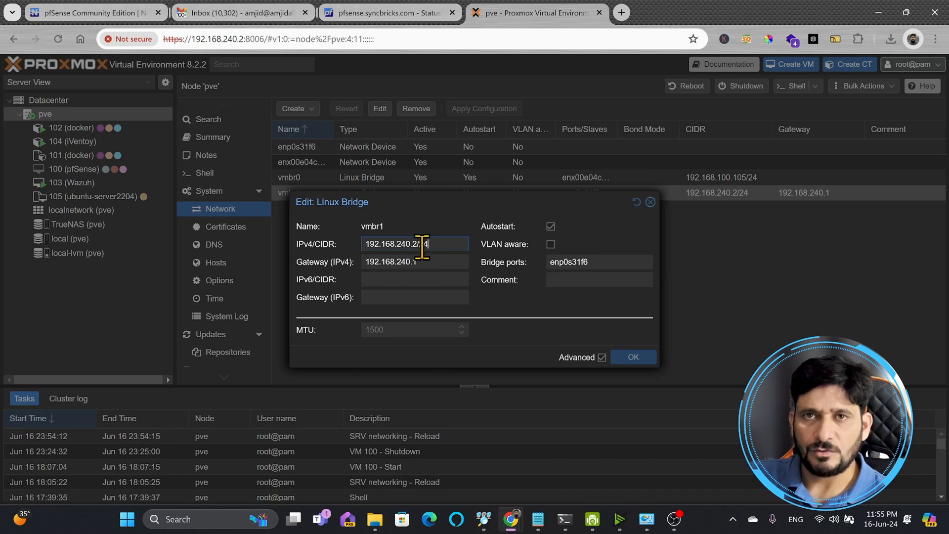
mouse_move(610, 202)
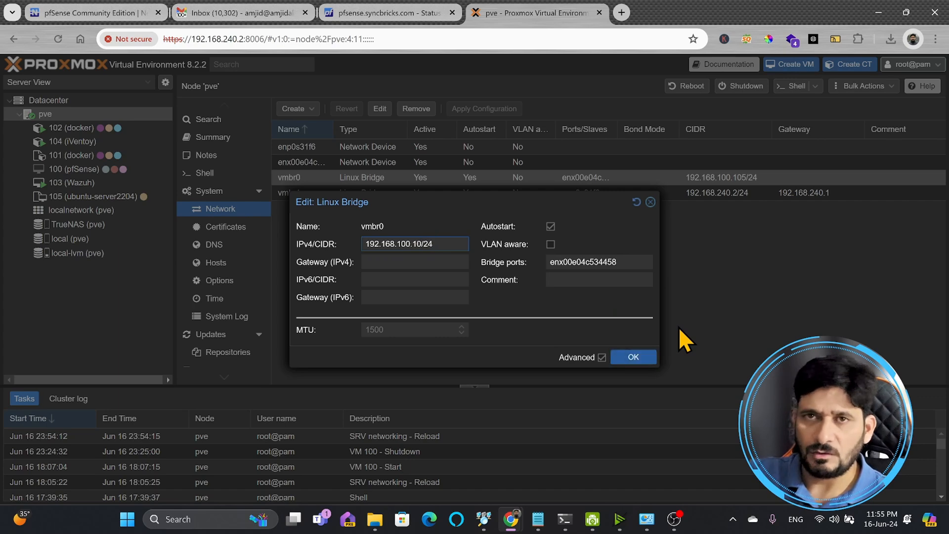
Step: Set vmbr0 to 192.168.100.2/24, save, and confirm applying the network configuration
type("192.168.100.2/24")
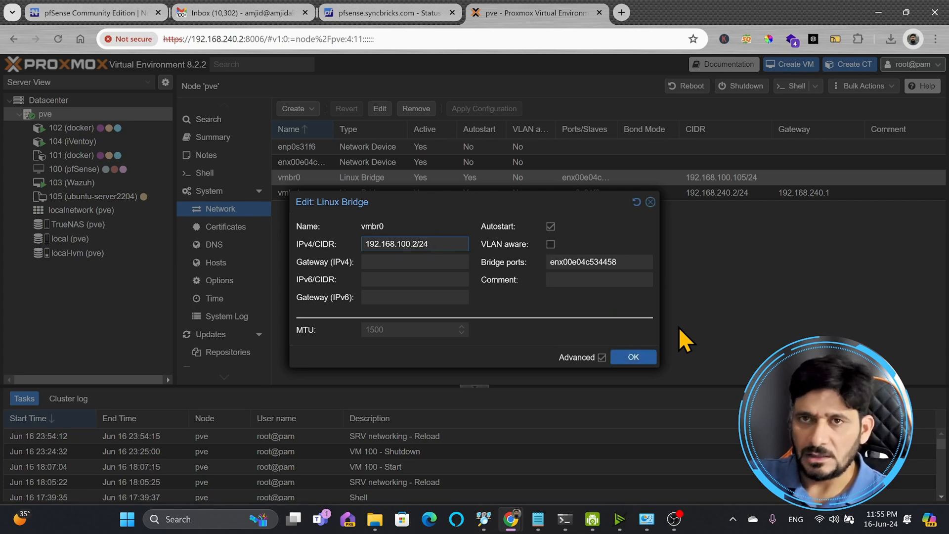
left_click(633, 356)
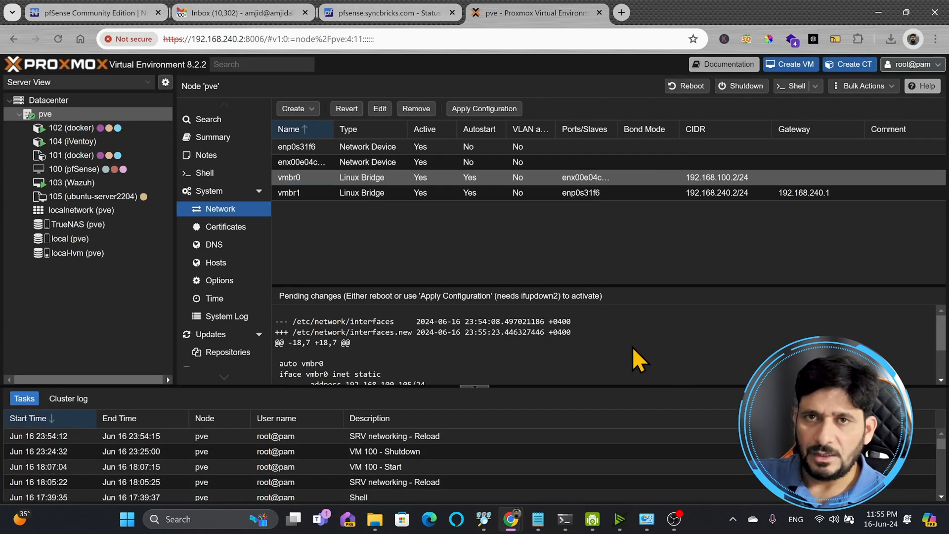
left_click(484, 109)
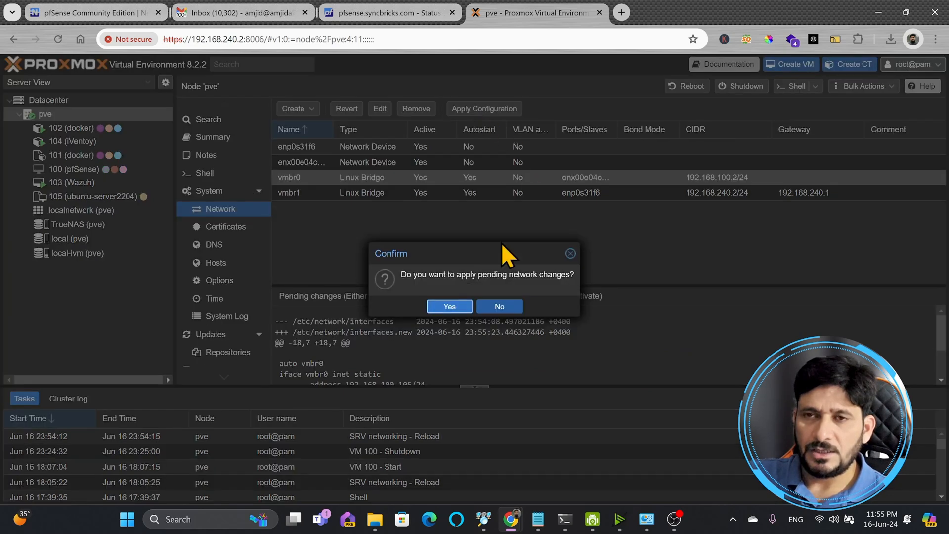
left_click(449, 306)
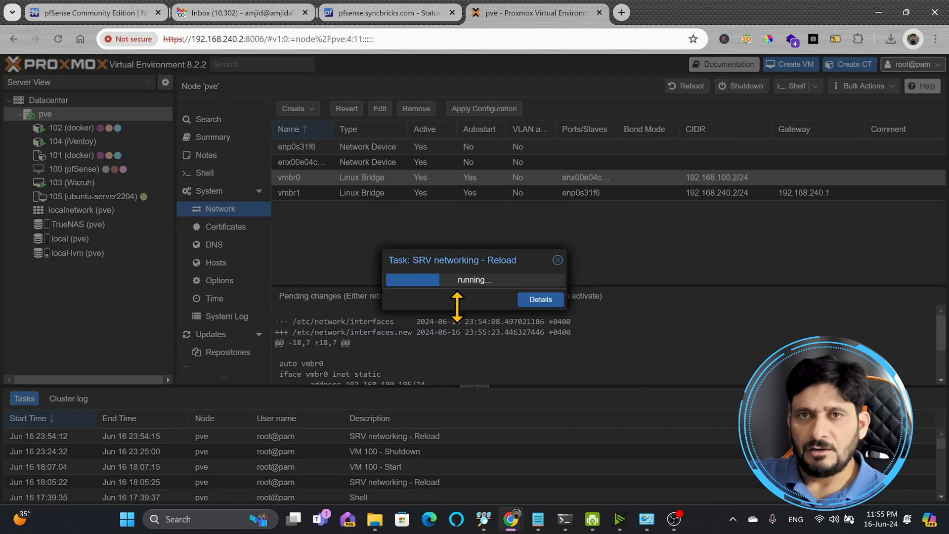
left_click(557, 259)
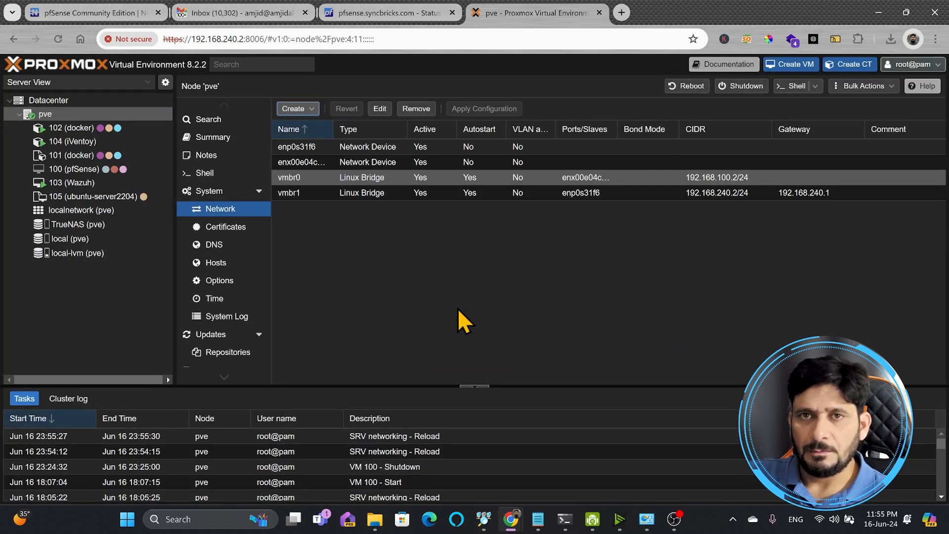